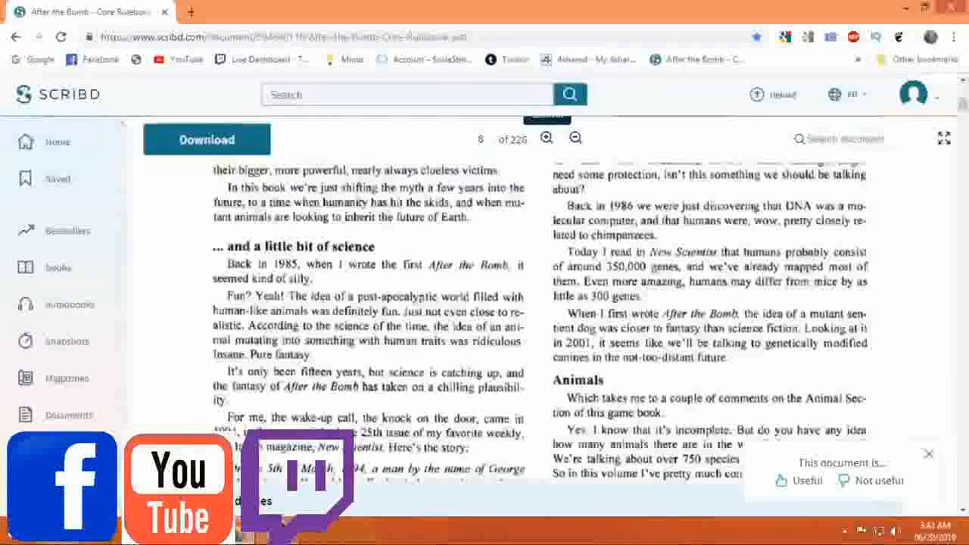
scroll("down", 3)
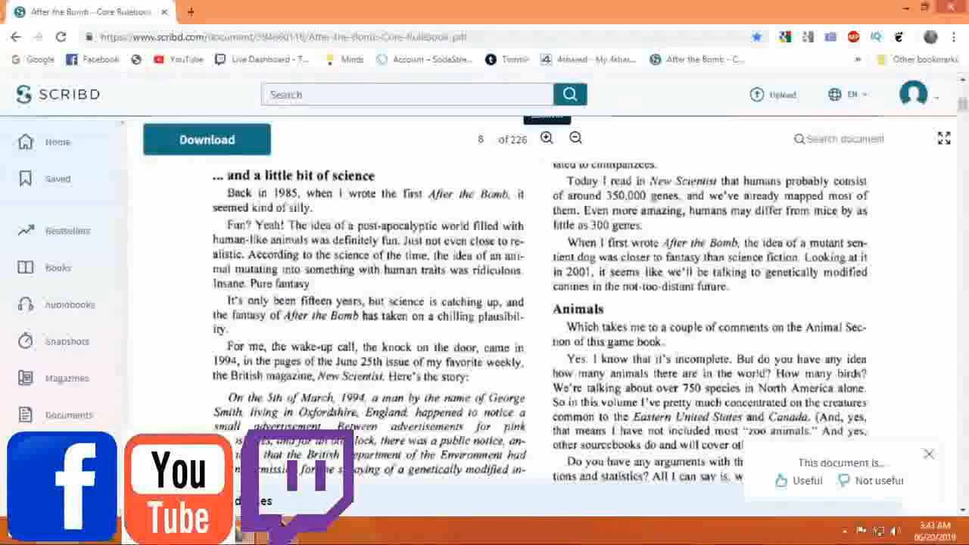
scroll("down", 3)
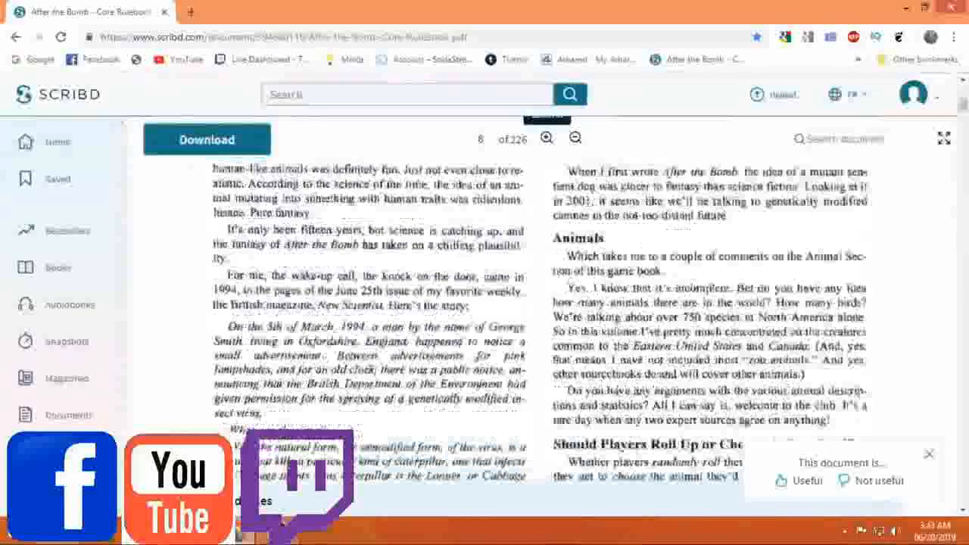
scroll("up", 3)
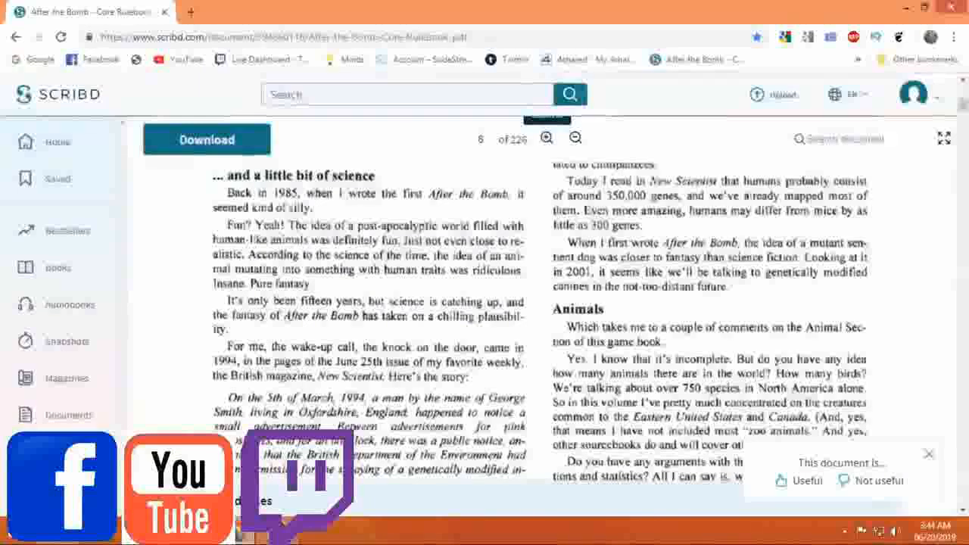
scroll("down", 3)
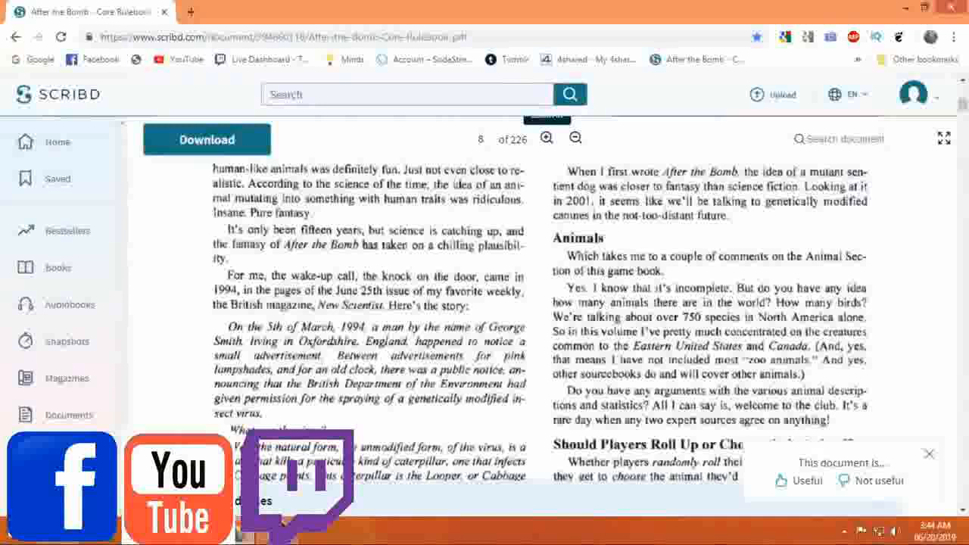
scroll("down", 3)
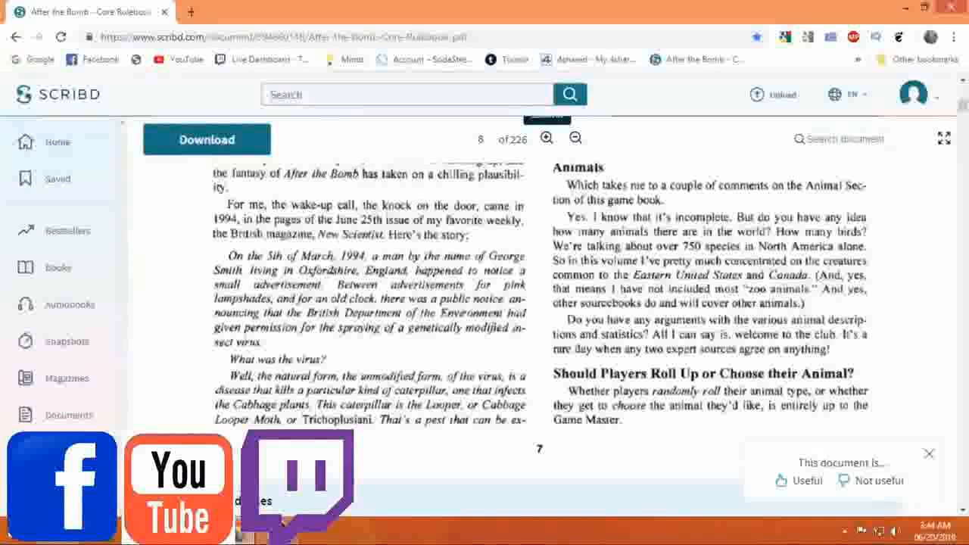
scroll("down", 3)
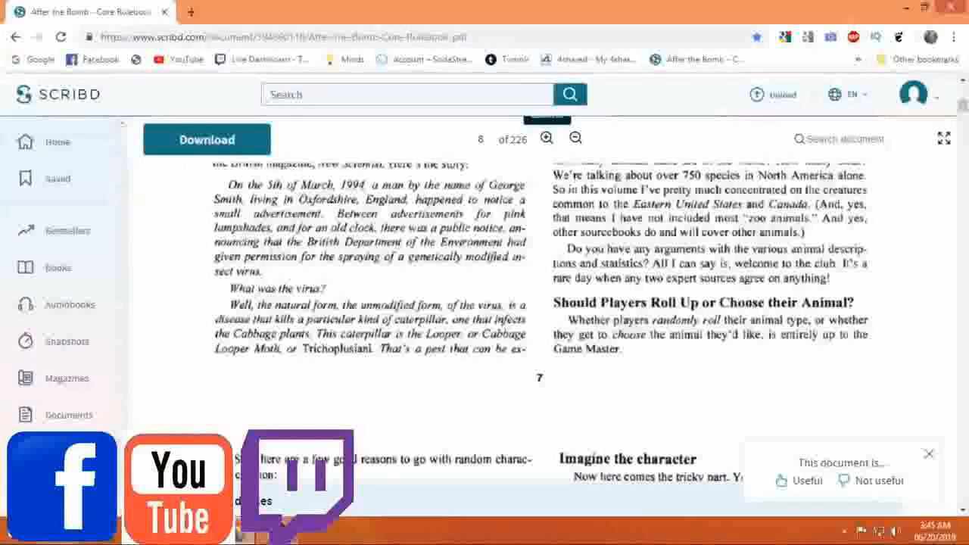
scroll("down", 3)
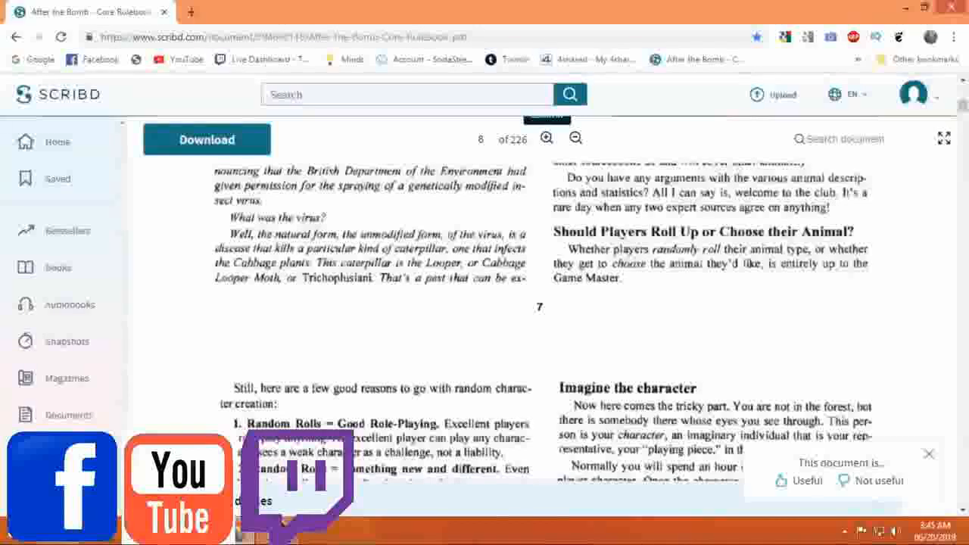
scroll("down", 3)
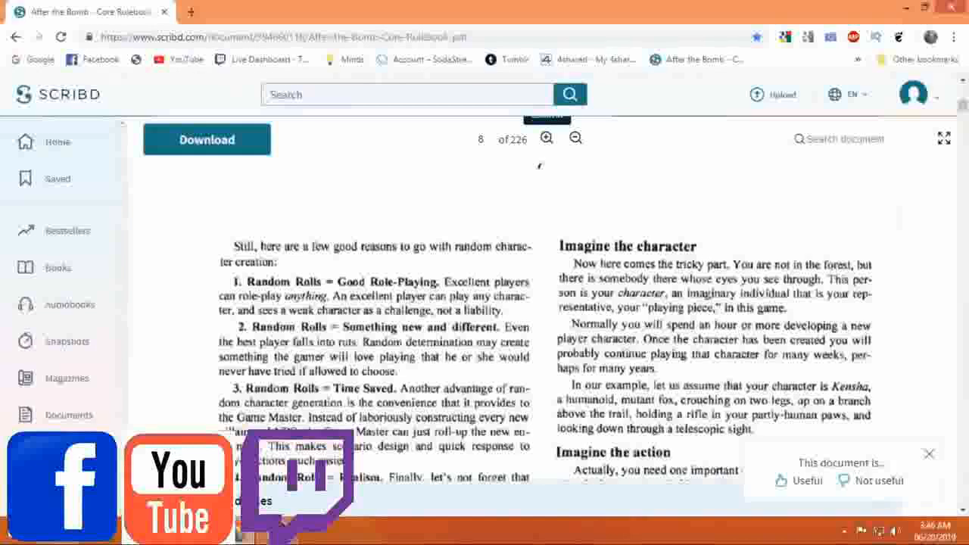
scroll("down", 3)
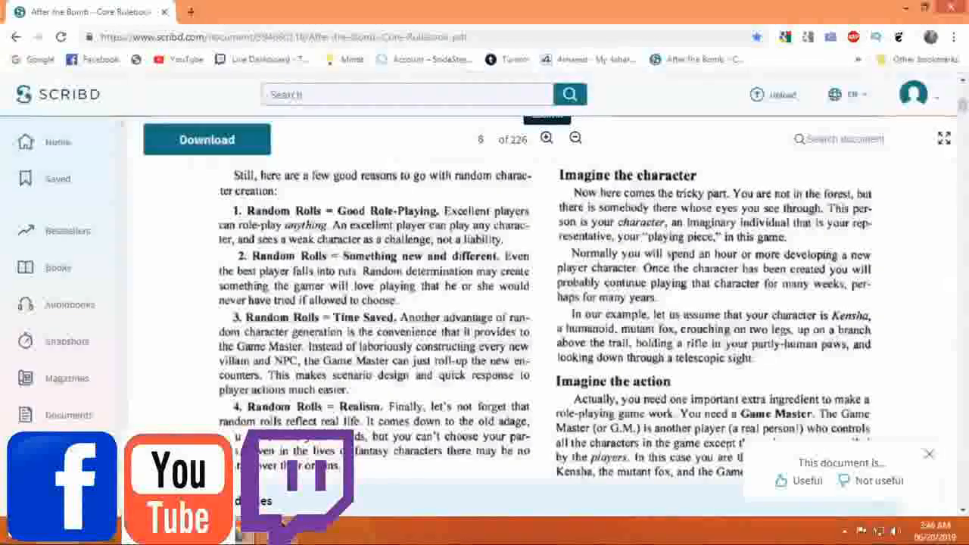
scroll("down", 3)
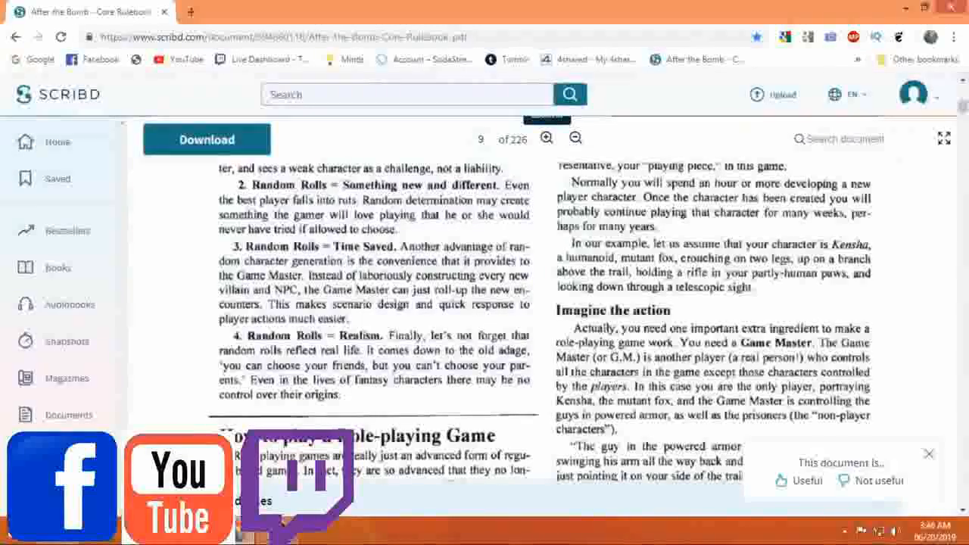
scroll("down", 3)
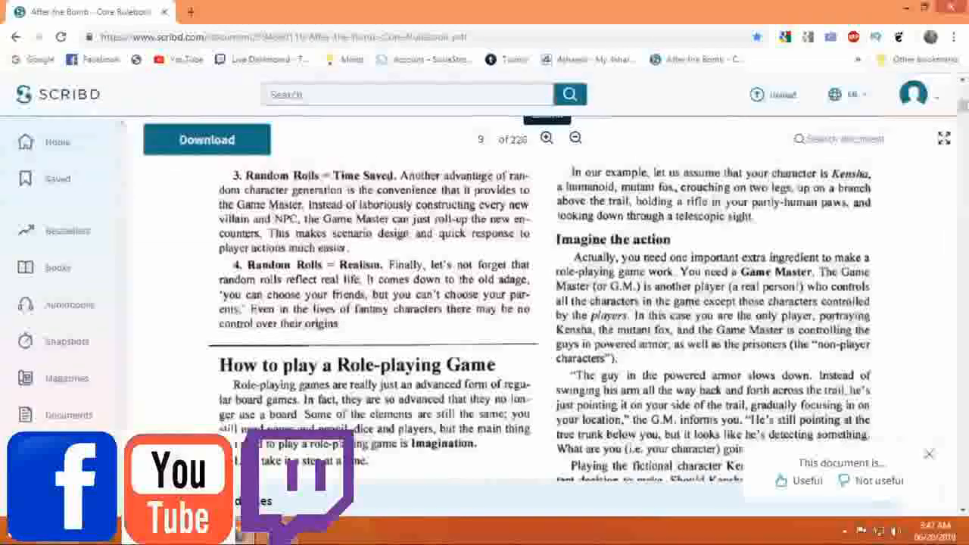
scroll("down", 3)
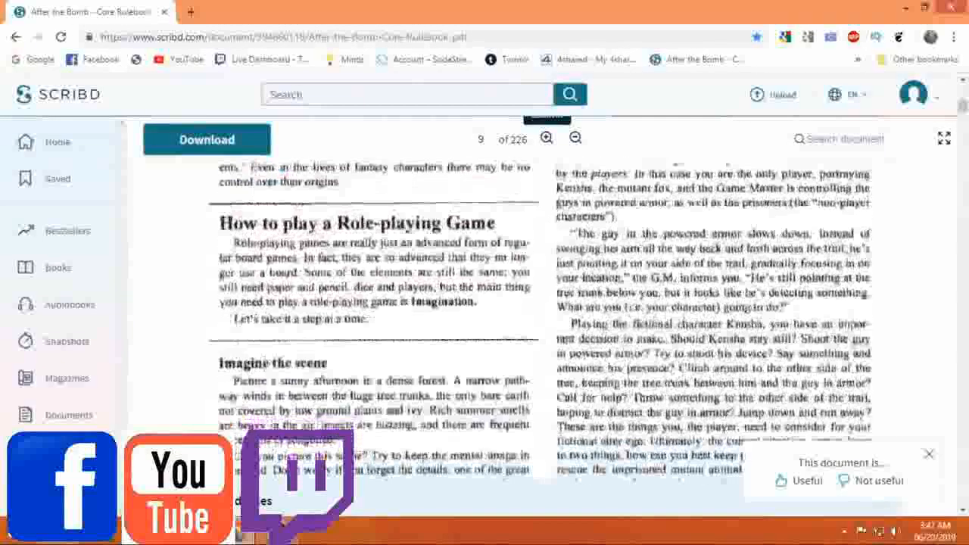